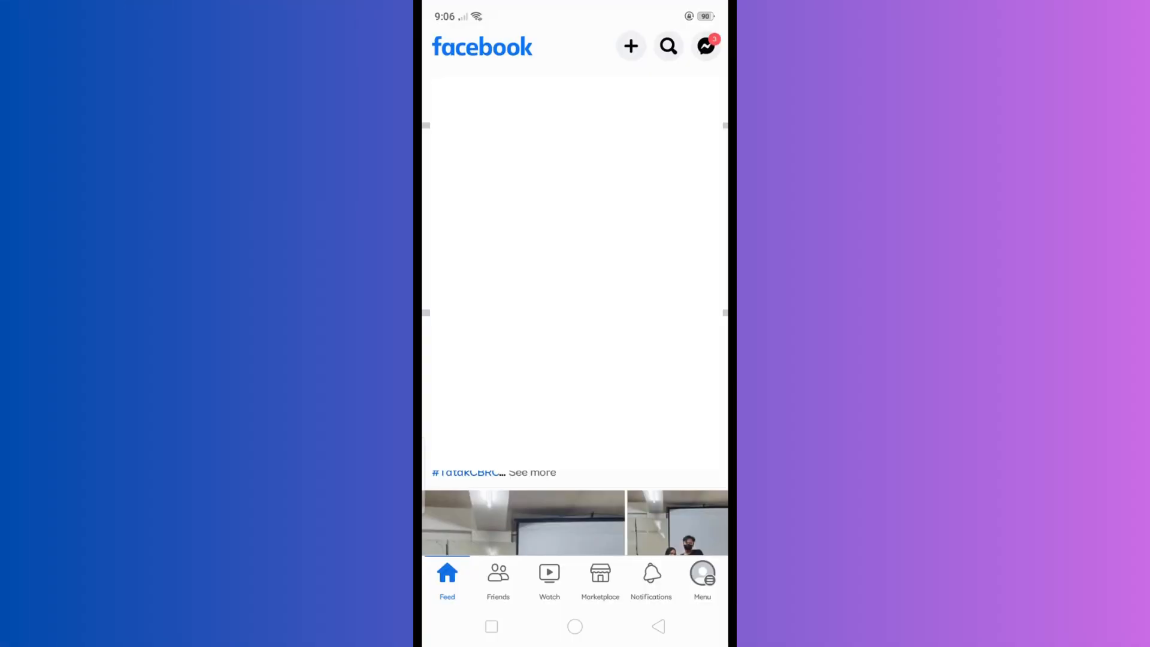
# Reach the Settings & privacy search screen from the app's main menu.
pyautogui.click(702, 577)
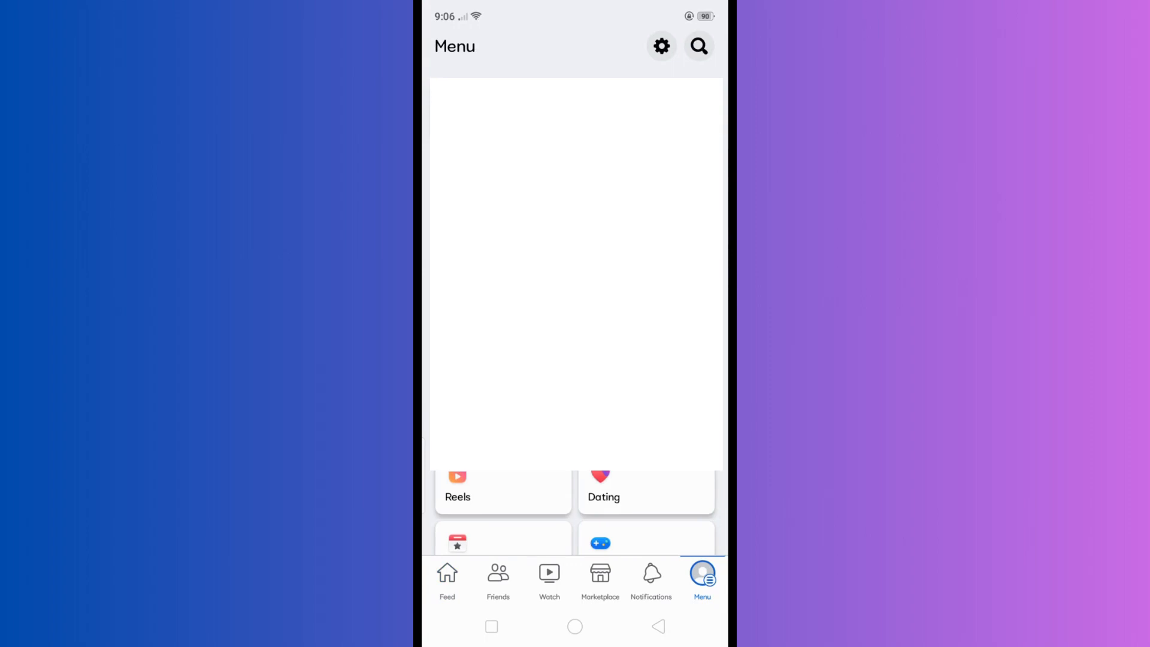
pyautogui.click(662, 46)
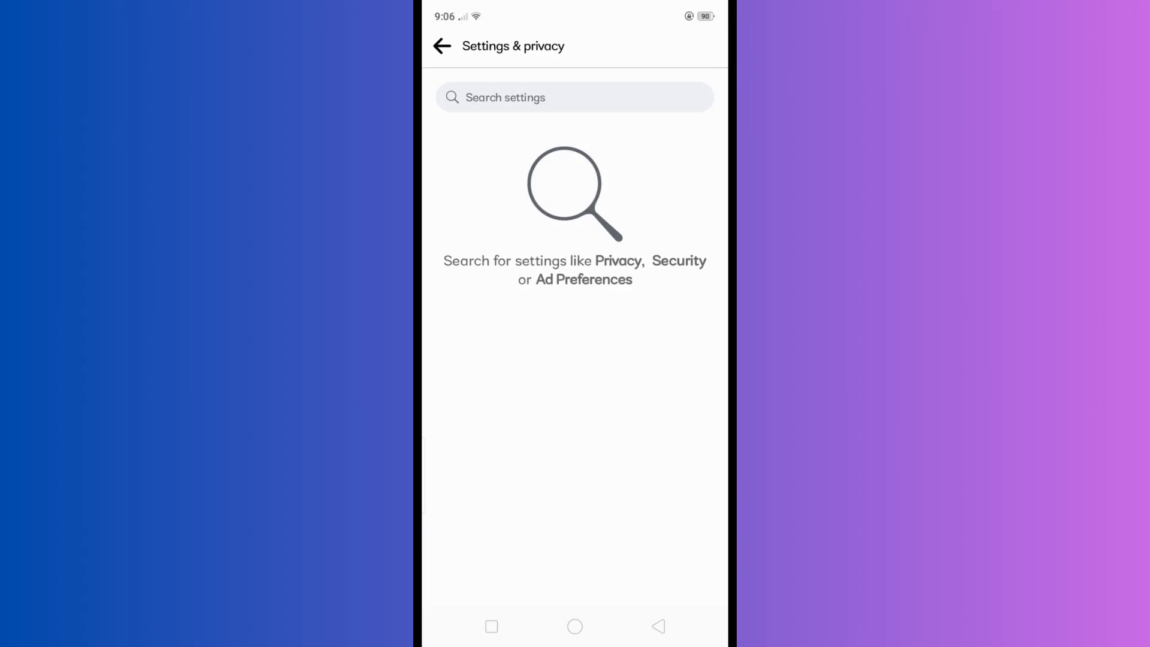
# Search settings for 'profile locking' and open the Profile locking result.
pyautogui.write('rofile lockin')
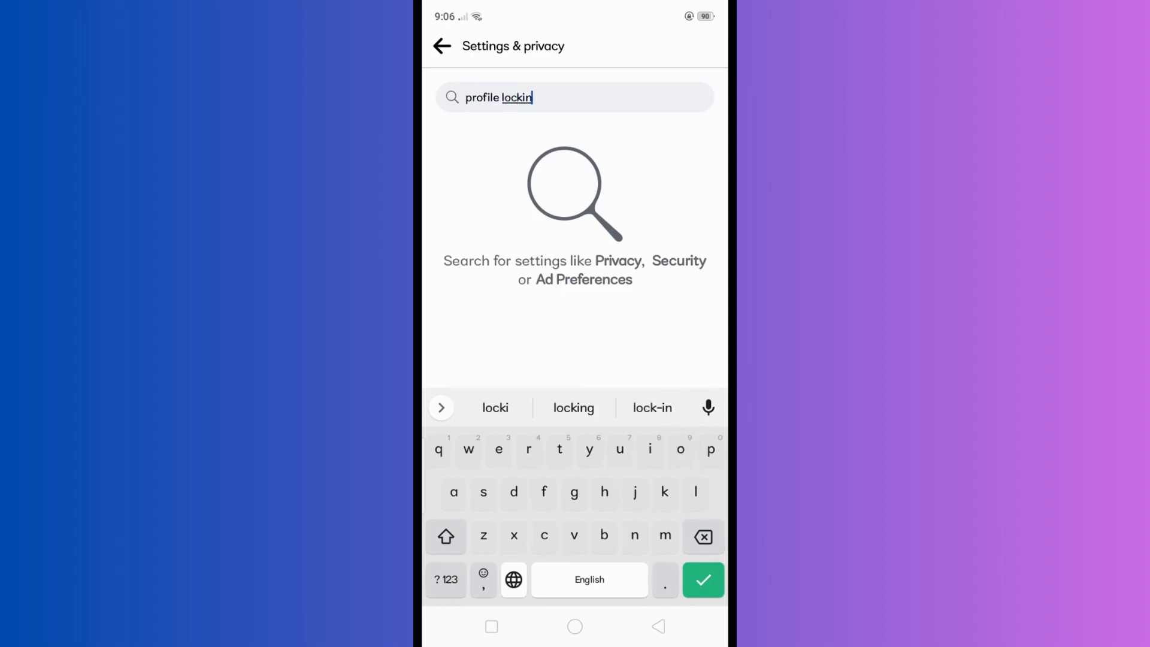
pyautogui.click(574, 408)
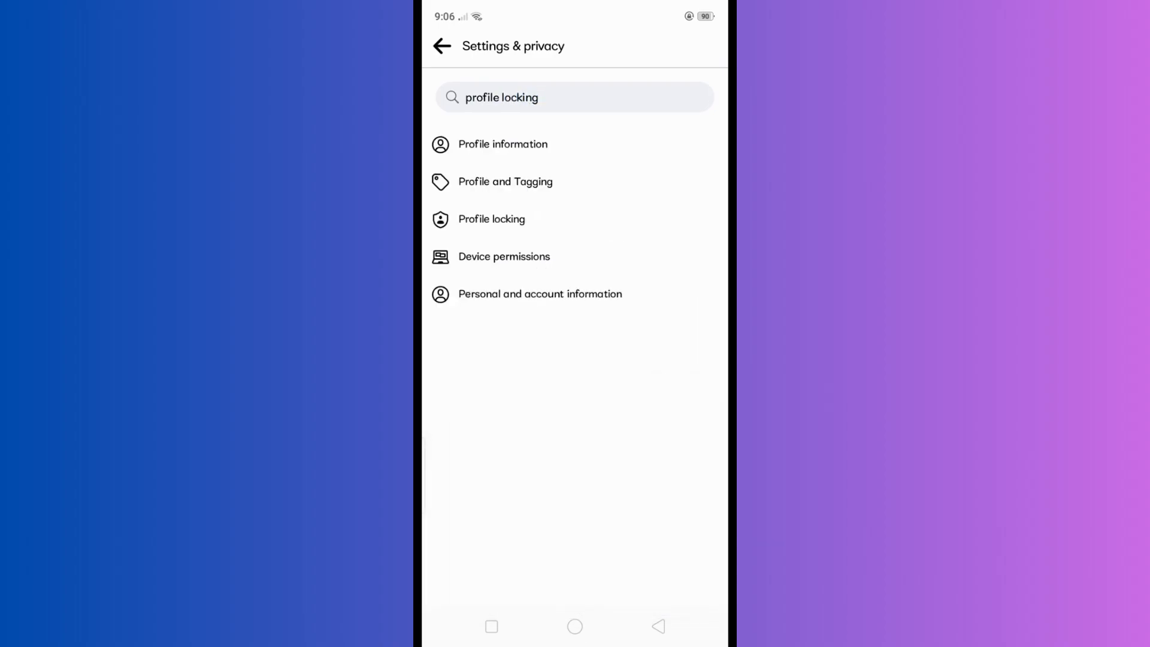
pyautogui.click(492, 218)
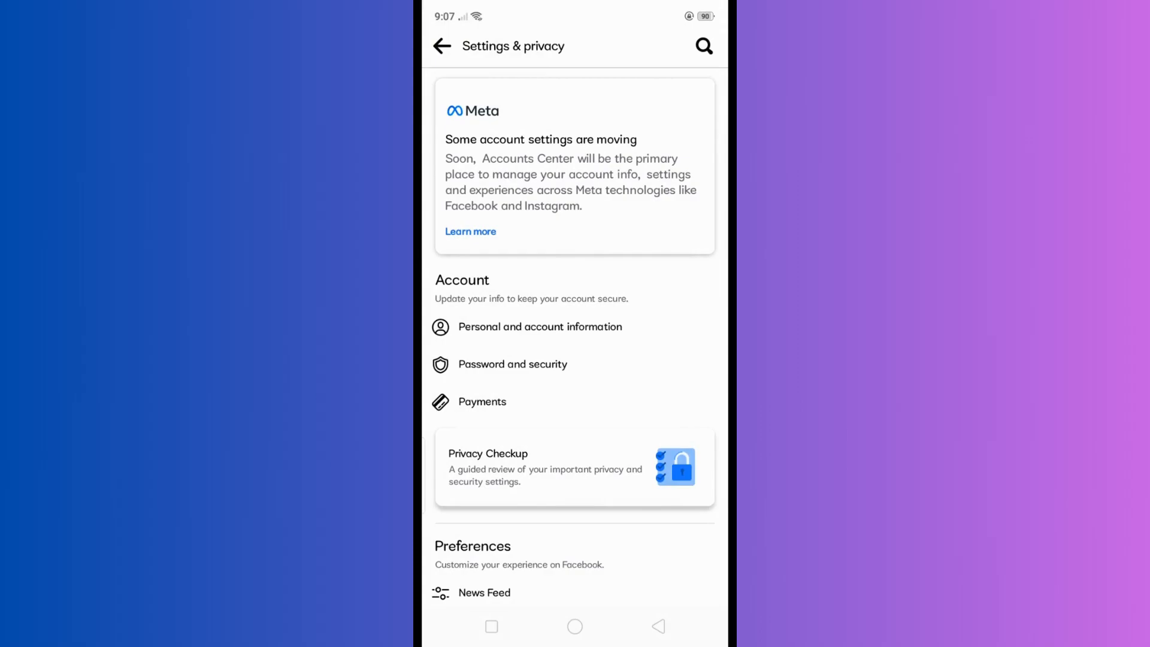
pyautogui.scroll(-3)
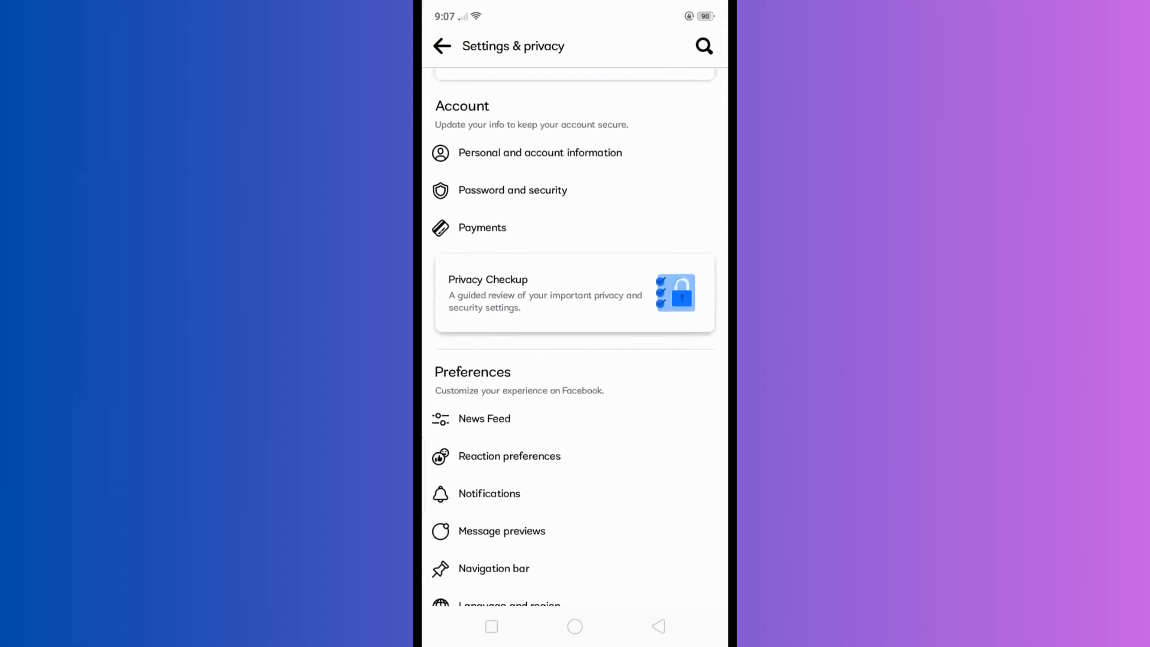
pyautogui.scroll(-3)
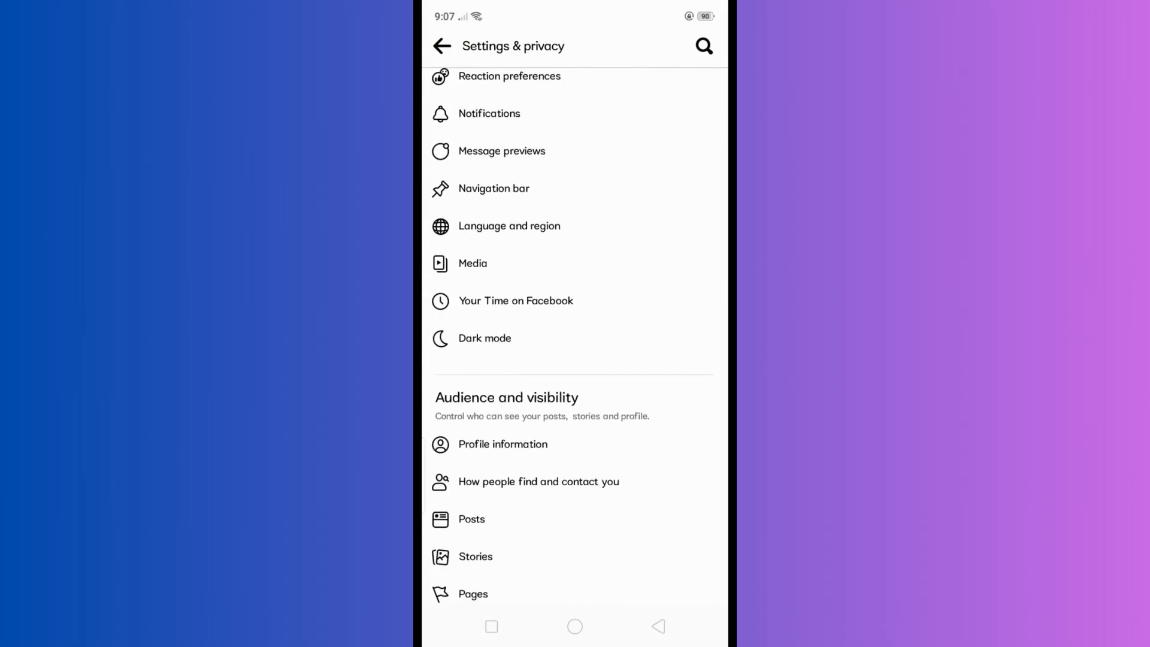
pyautogui.scroll(-3)
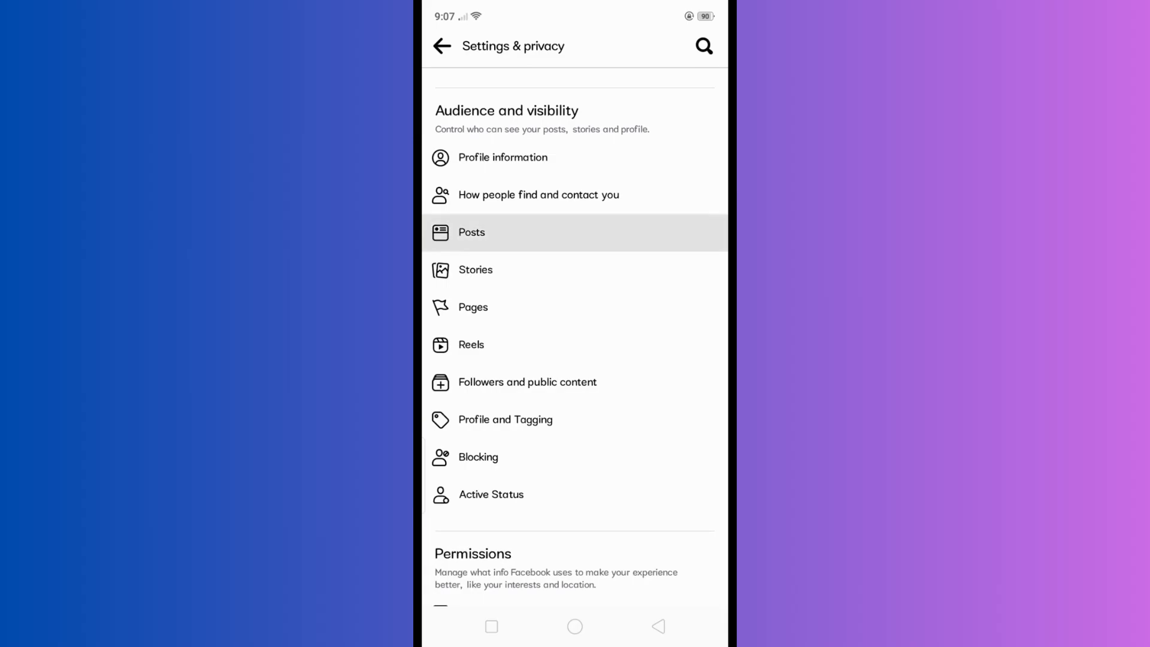
# Set default post audience to Friends except…, review exceptions and Limit Past Posts.
pyautogui.click(471, 232)
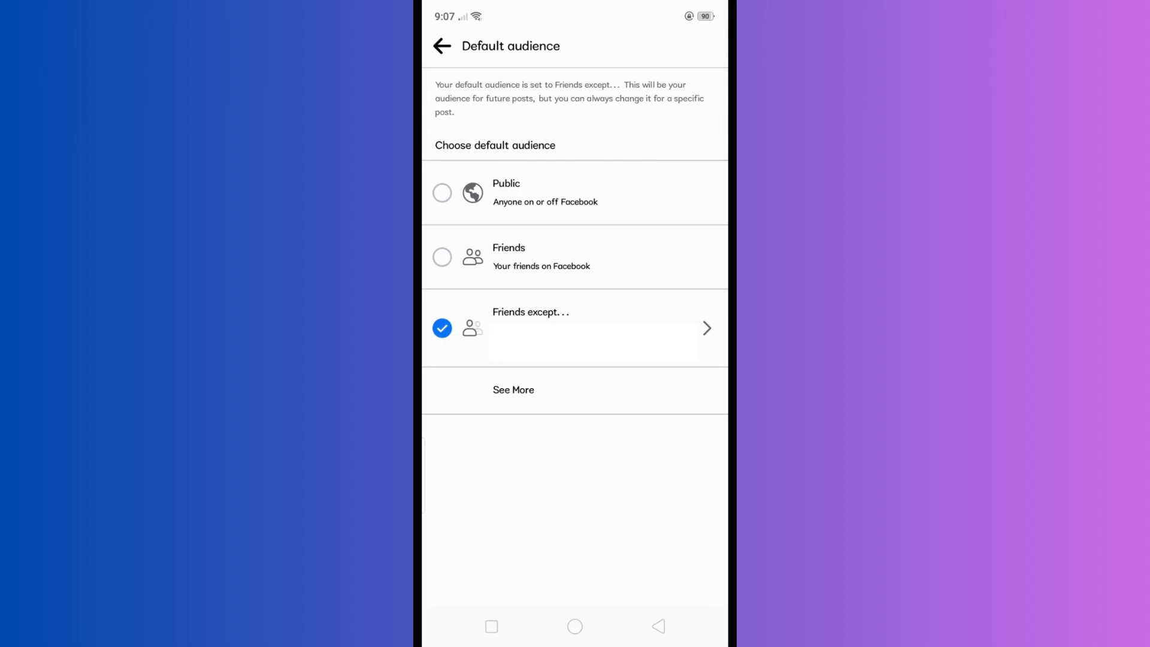
pyautogui.click(574, 328)
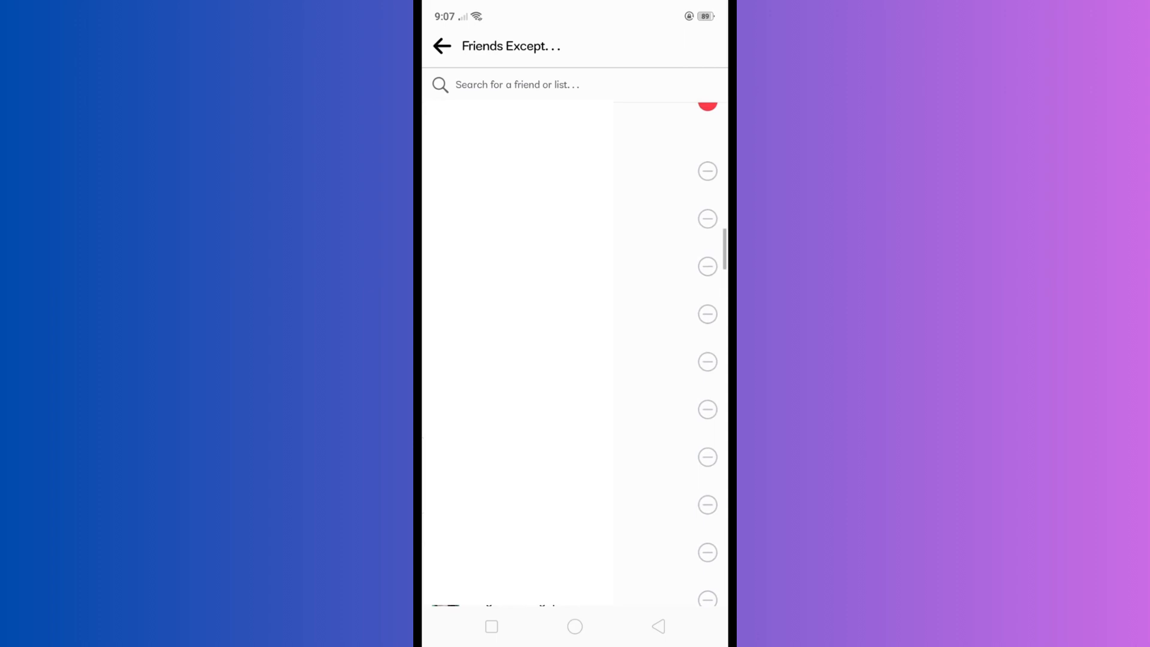
pyautogui.click(707, 172)
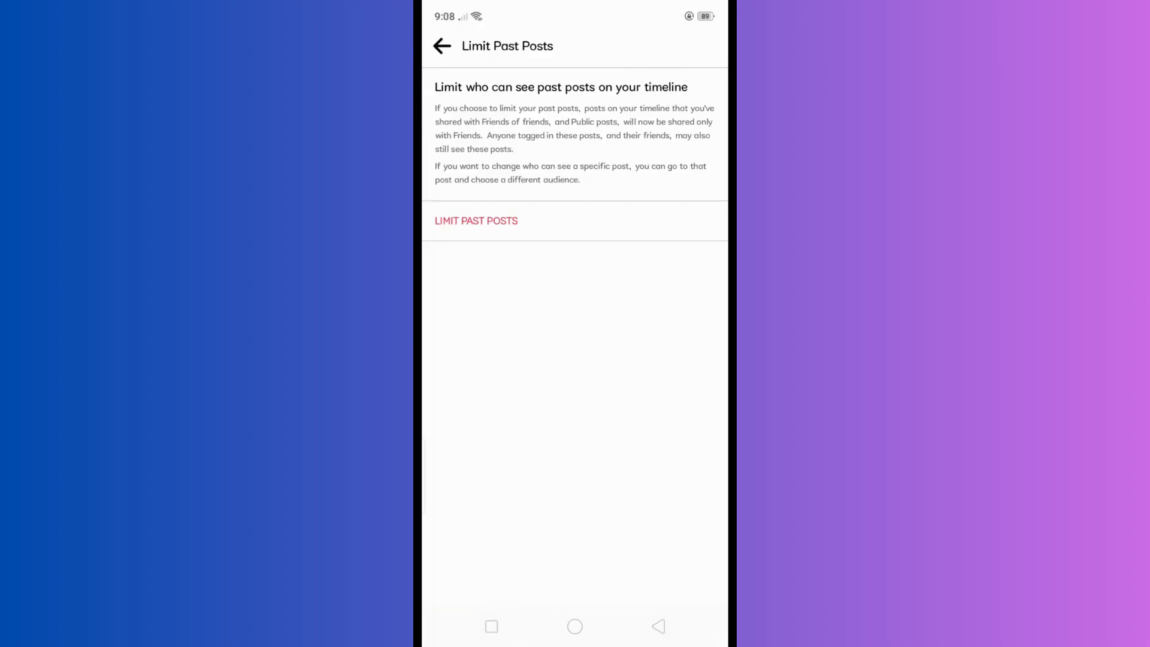
pyautogui.click(476, 220)
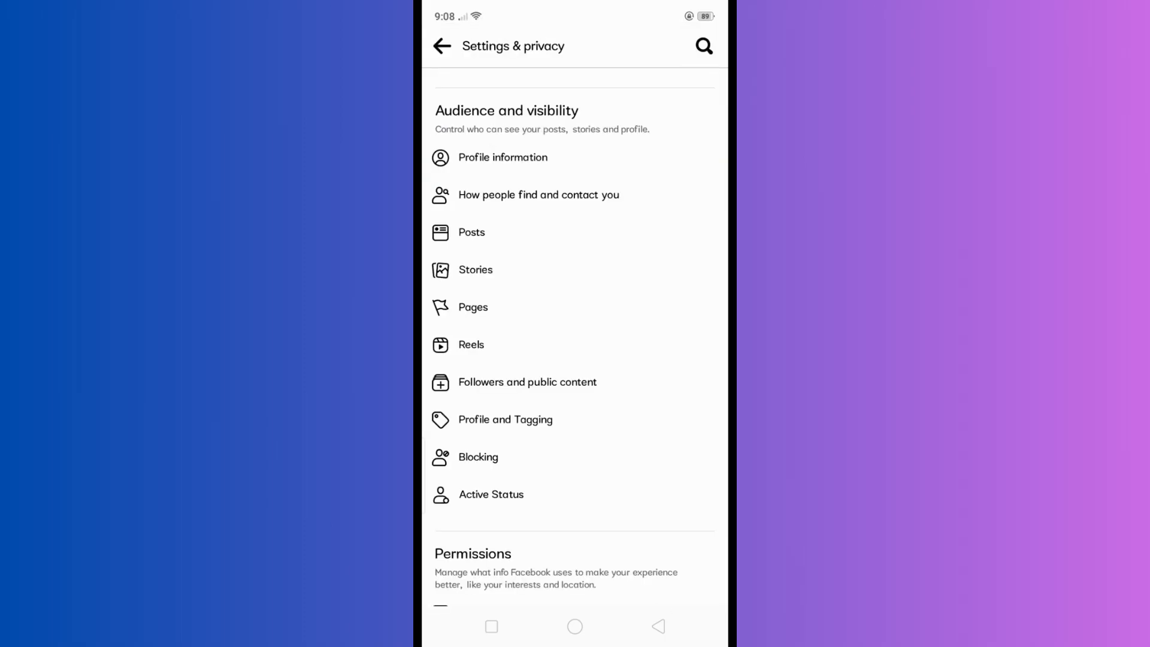
# Check who can see my Stories in the Stories privacy settings.
pyautogui.click(476, 269)
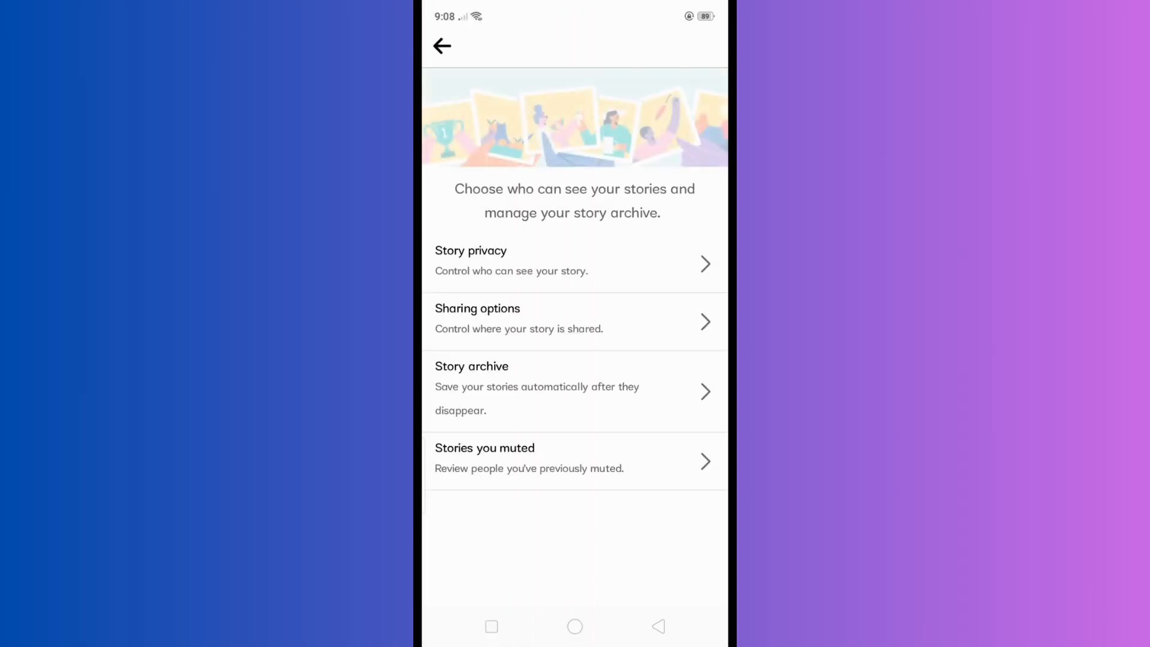
pyautogui.click(442, 46)
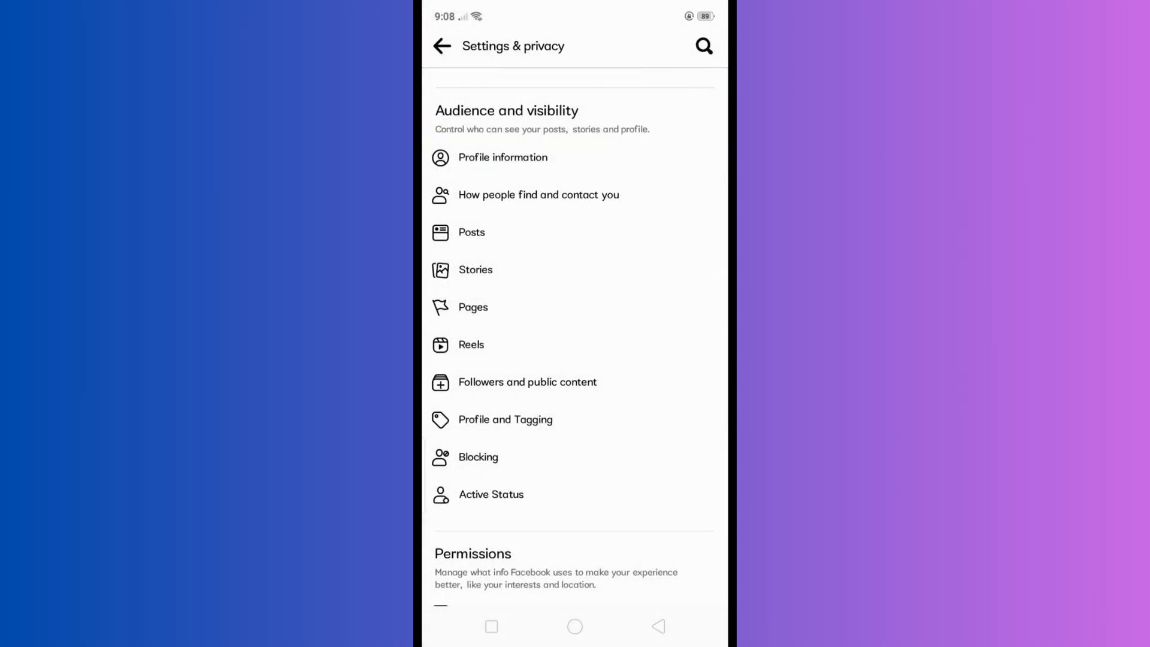
pyautogui.click(471, 344)
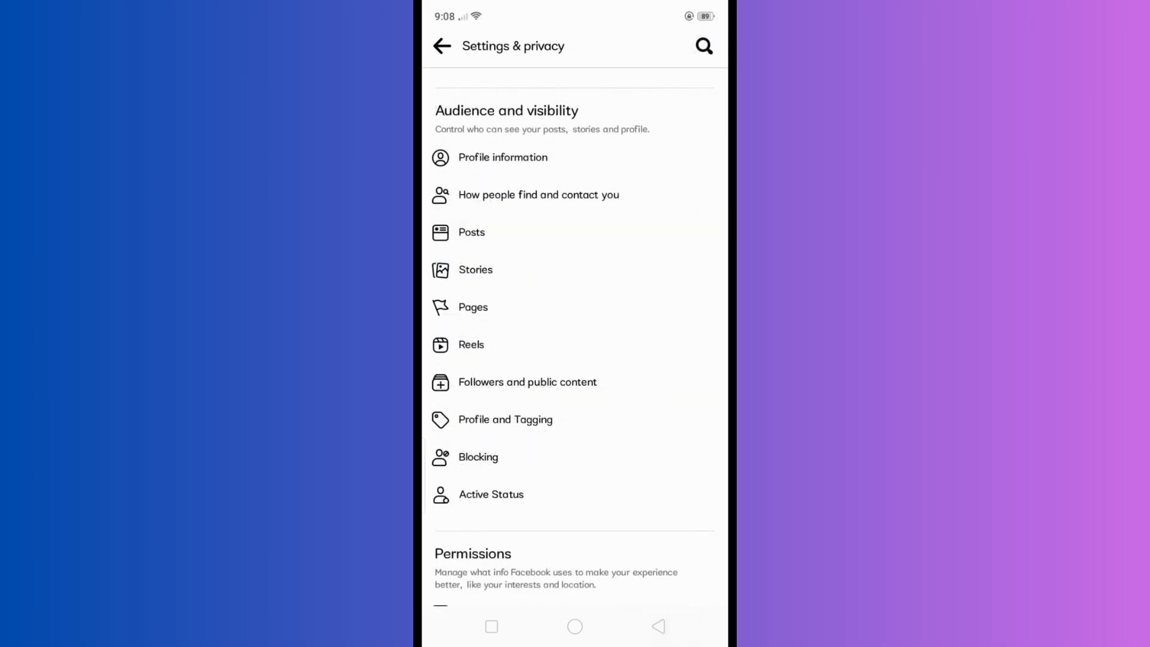
# Set timeline followers and followed people, Pages and lists visible to Only me.
pyautogui.click(528, 381)
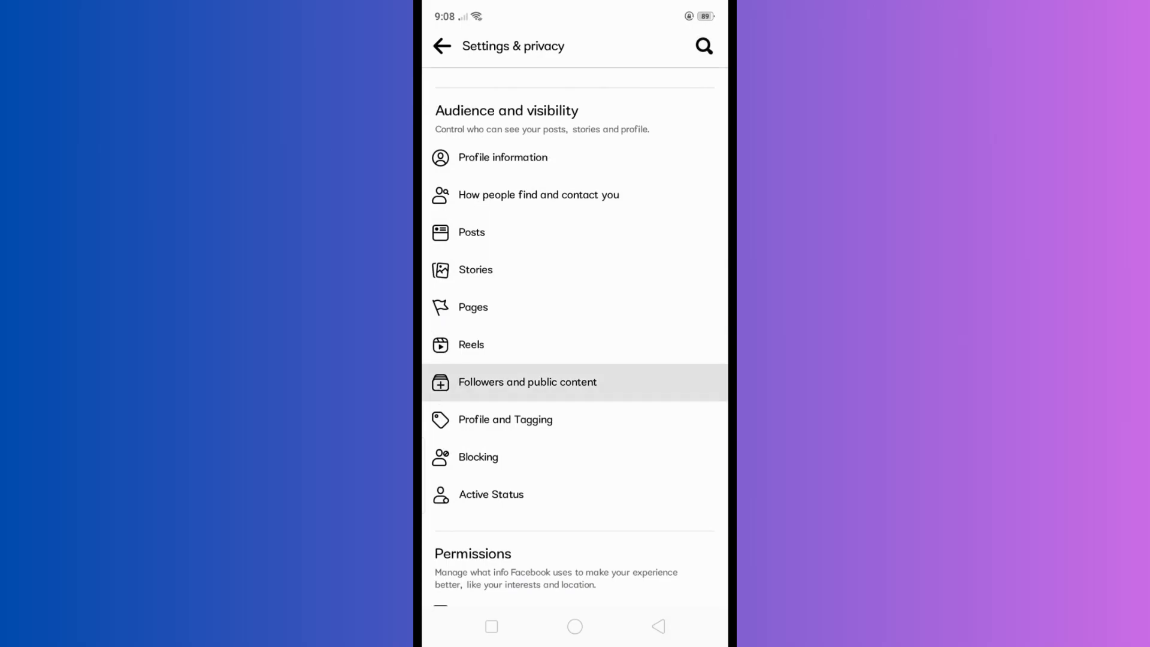
pyautogui.click(527, 381)
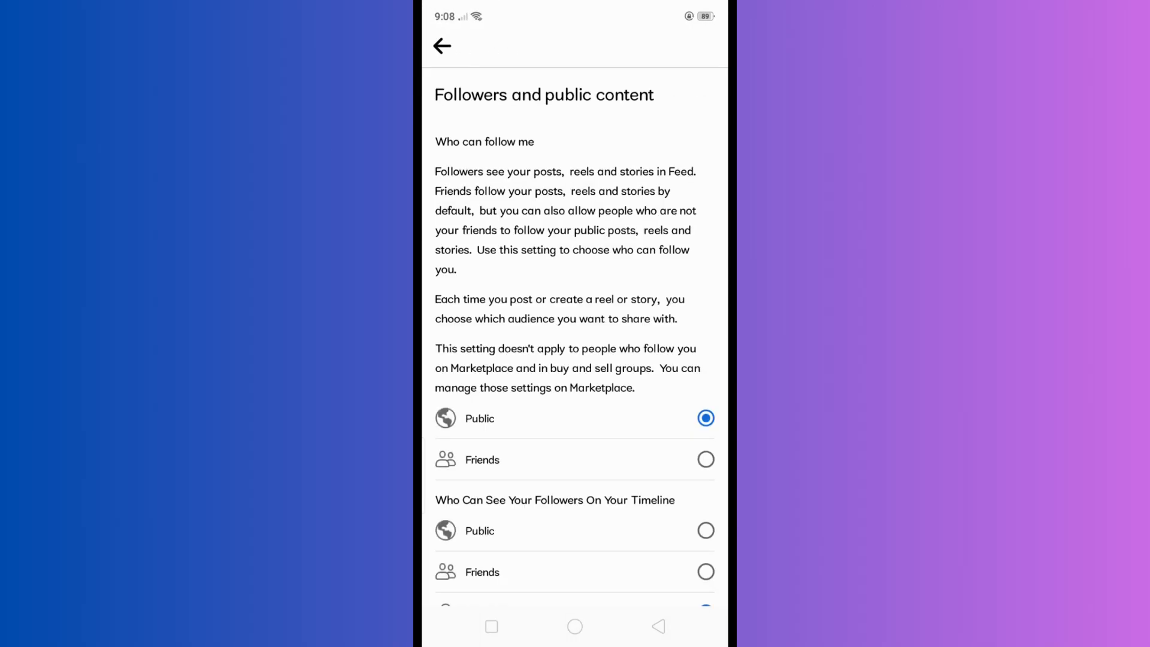
pyautogui.scroll(-3)
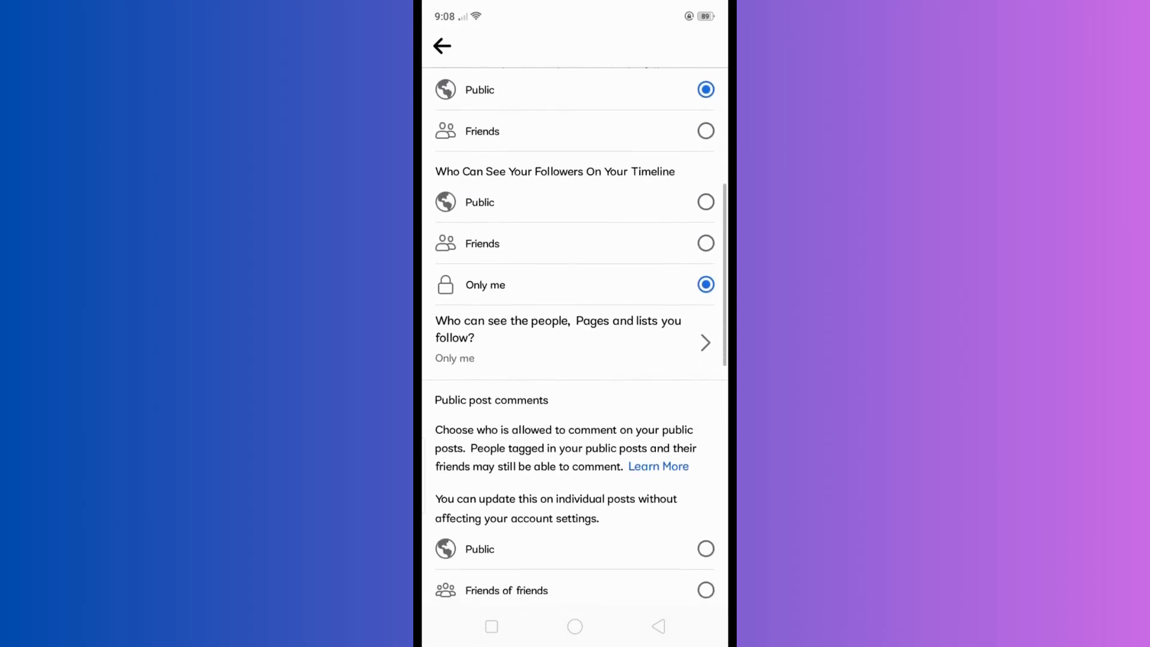